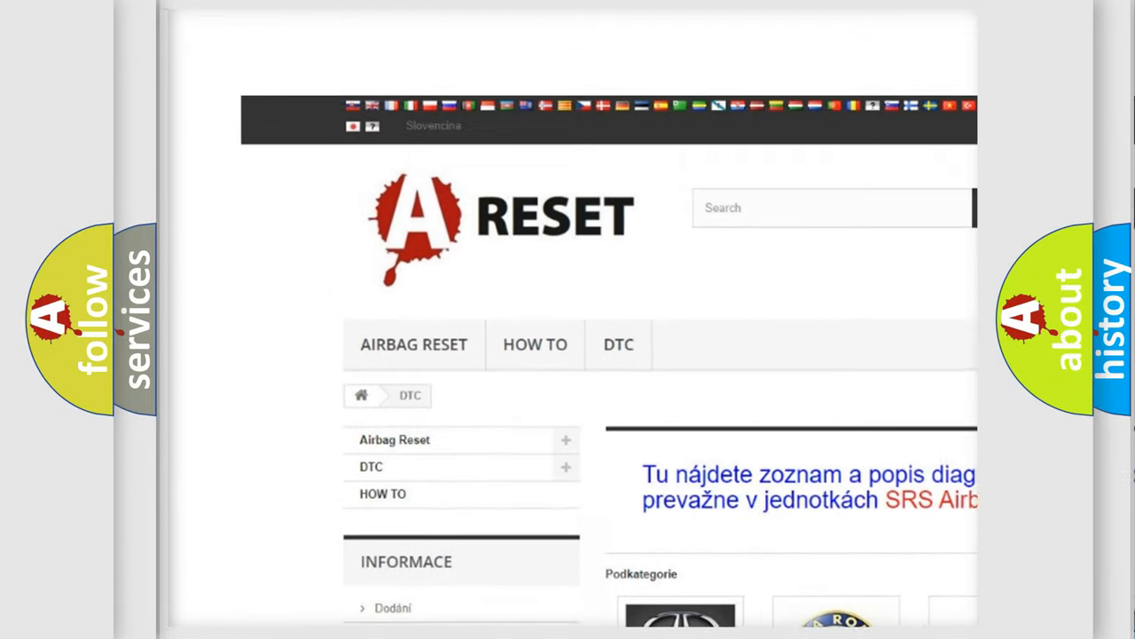
Scroll the DTC page down to the brand tiles from Acura through Kia, including INFINITI DTC
scroll(down, 3)
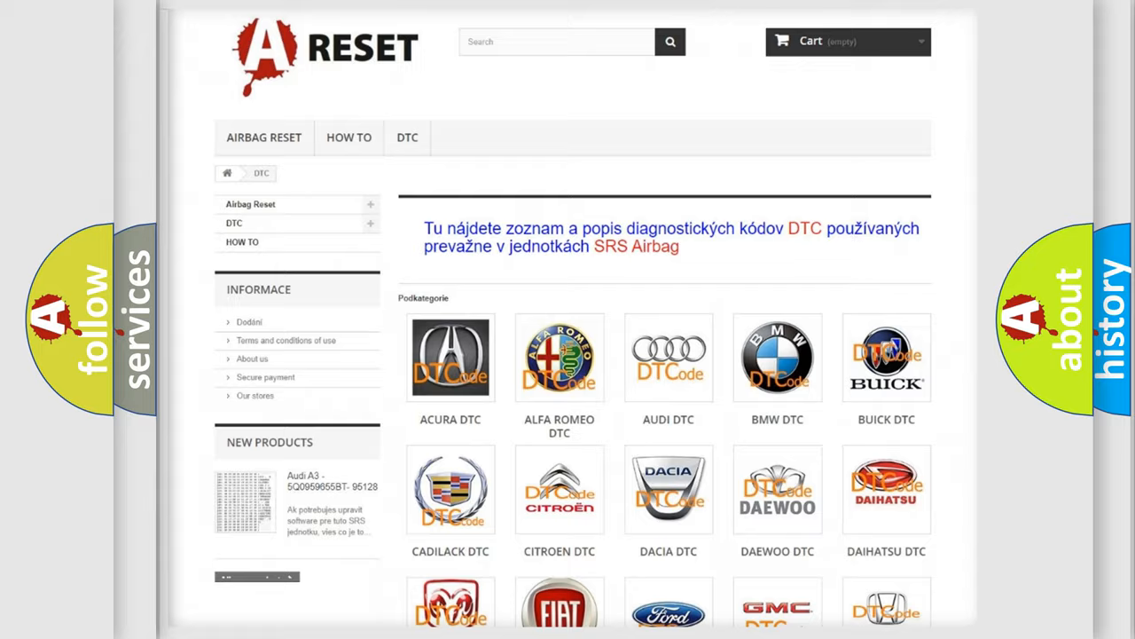
scroll(down, 3)
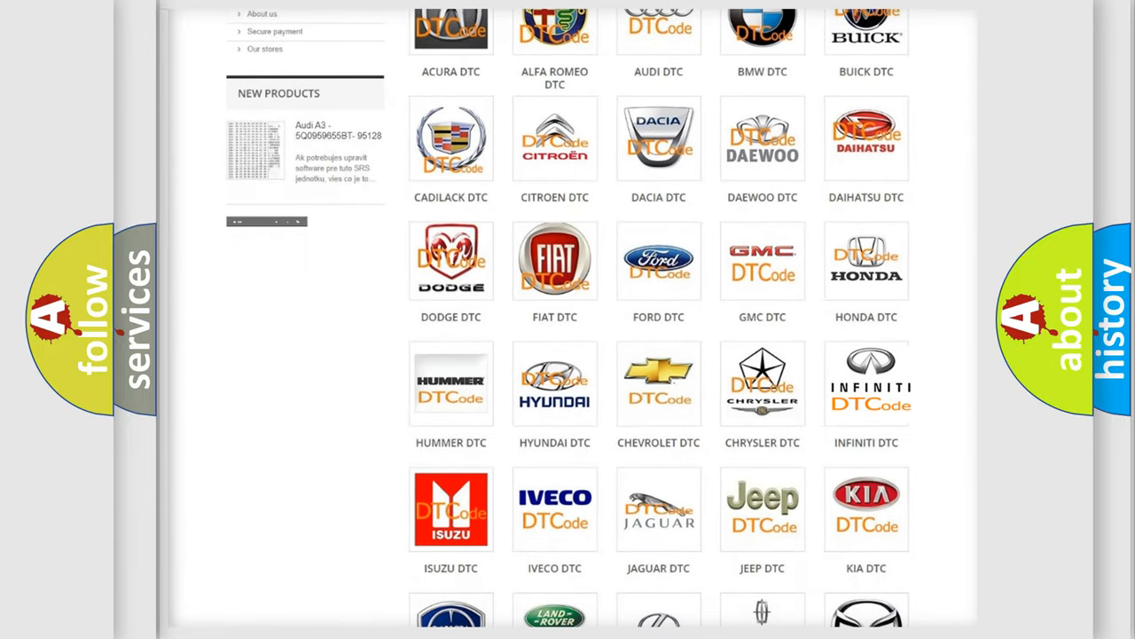
Open the INFINITI DTC tile and scroll its B-series code list down to B1053
click(867, 383)
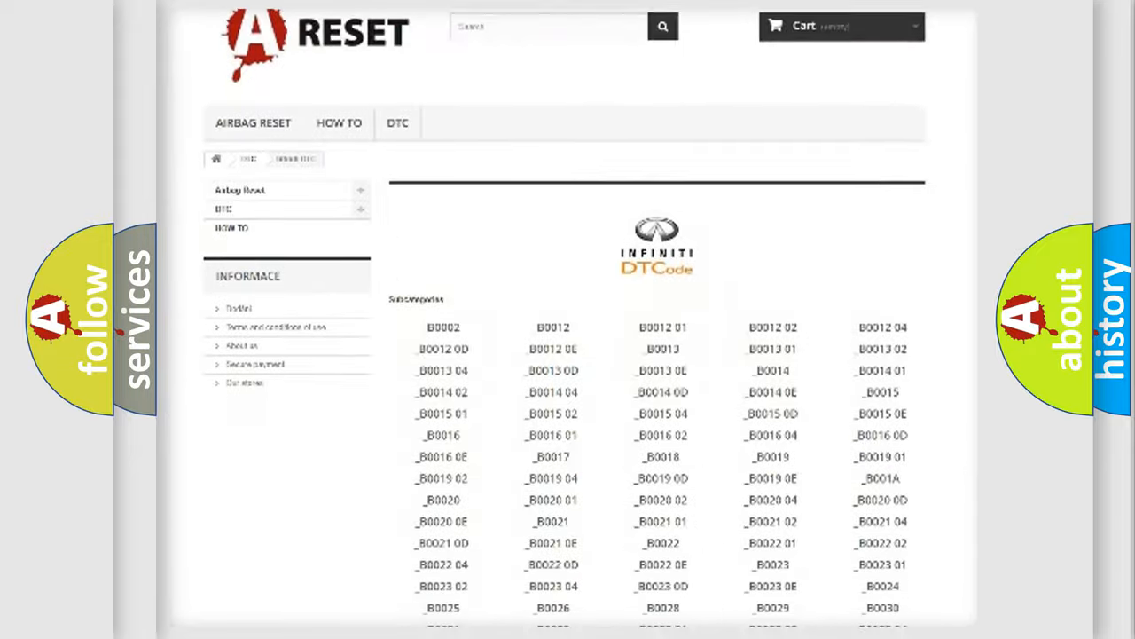
scroll(down, 3)
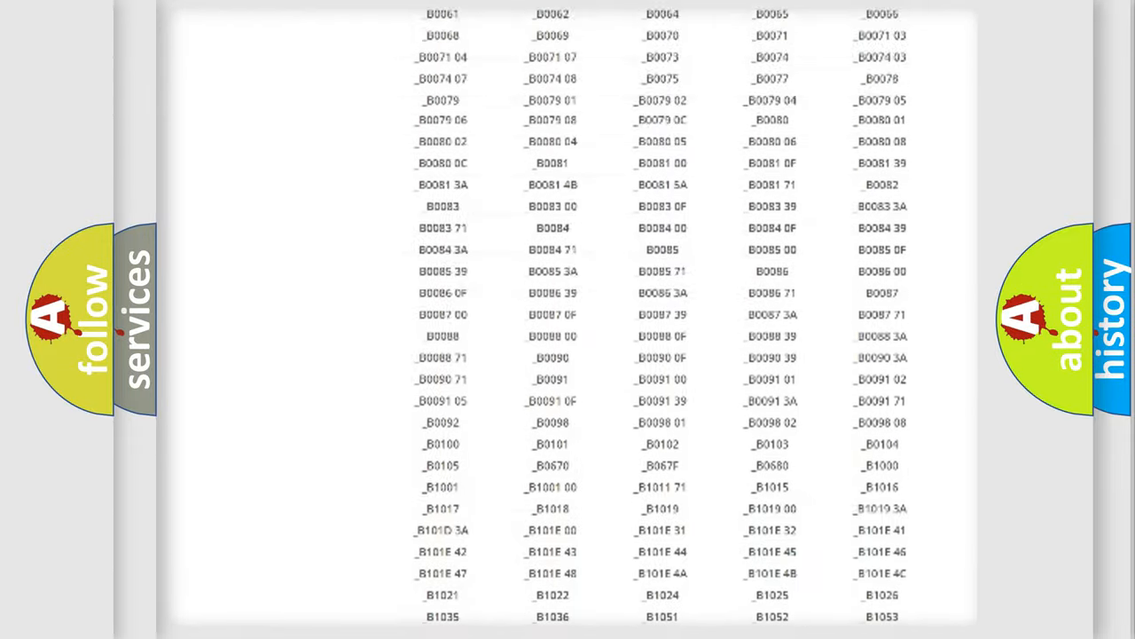